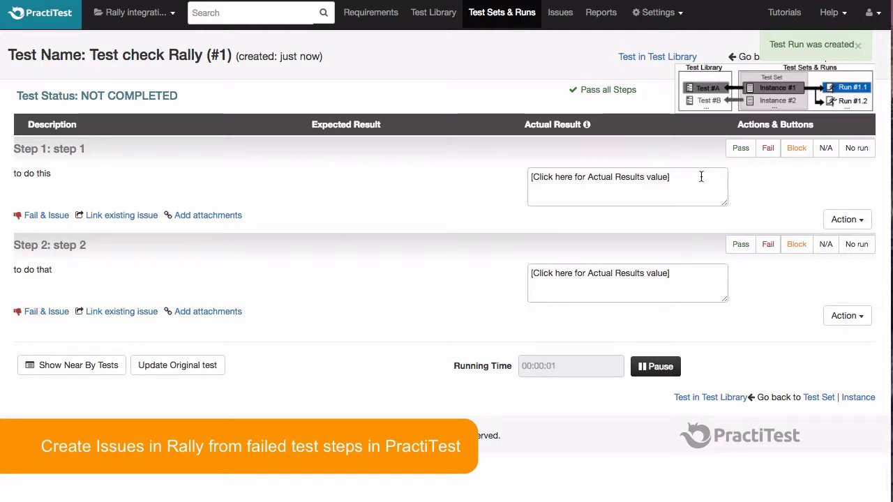
Mark step 1 Passed, step 2 Failed, and start a Fail & Issue report for step 2
left_click(739, 148)
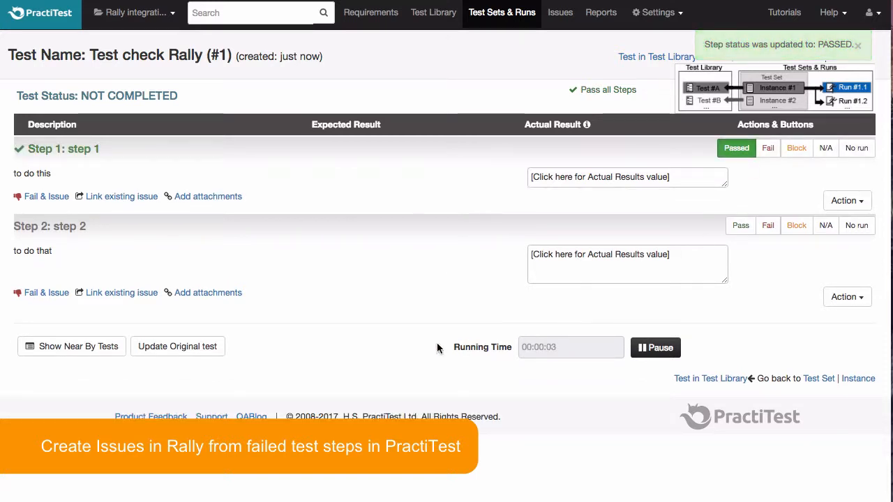
left_click(767, 225)
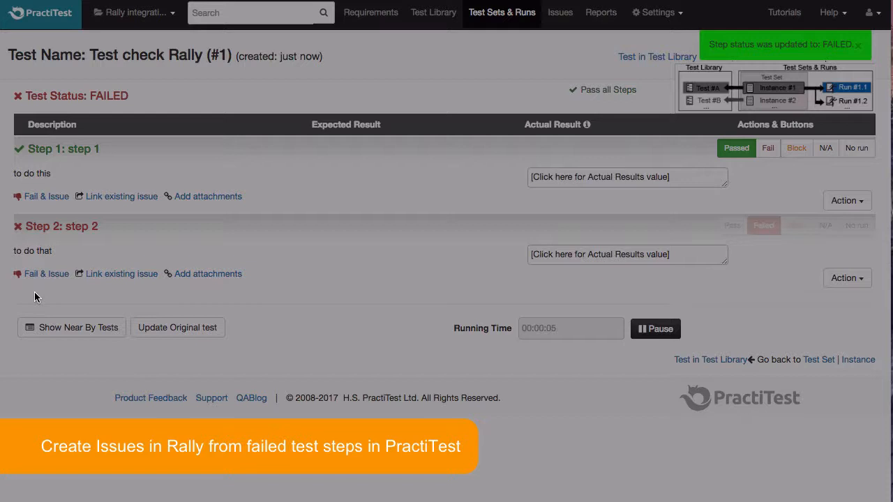
left_click(46, 273)
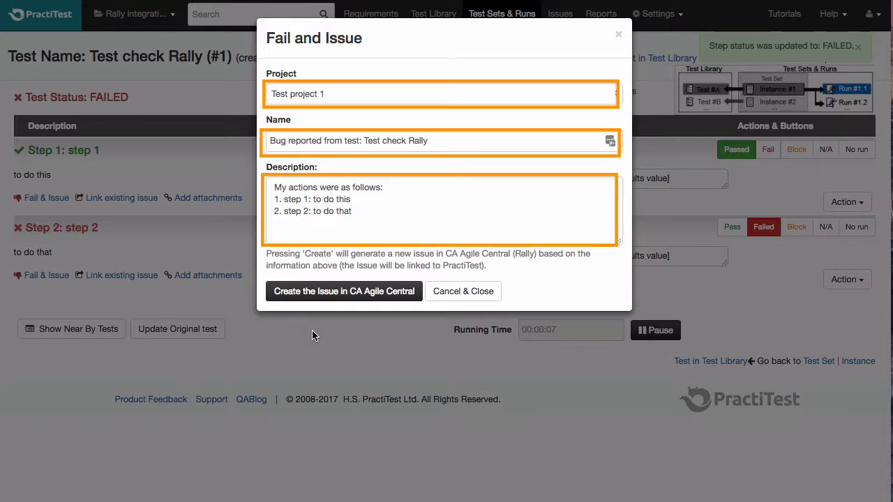
Create the defect in CA Agile Central and follow the confirmation link to DE20 in Rally
left_click(343, 291)
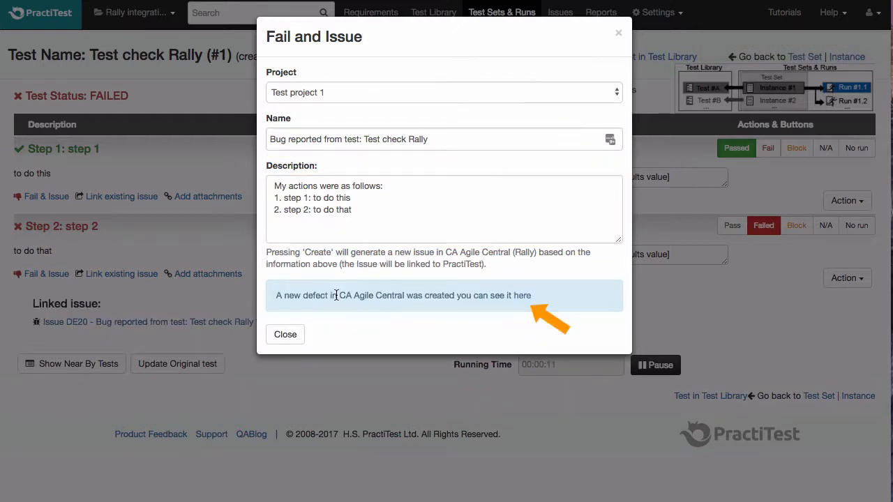
mouse_move(522, 295)
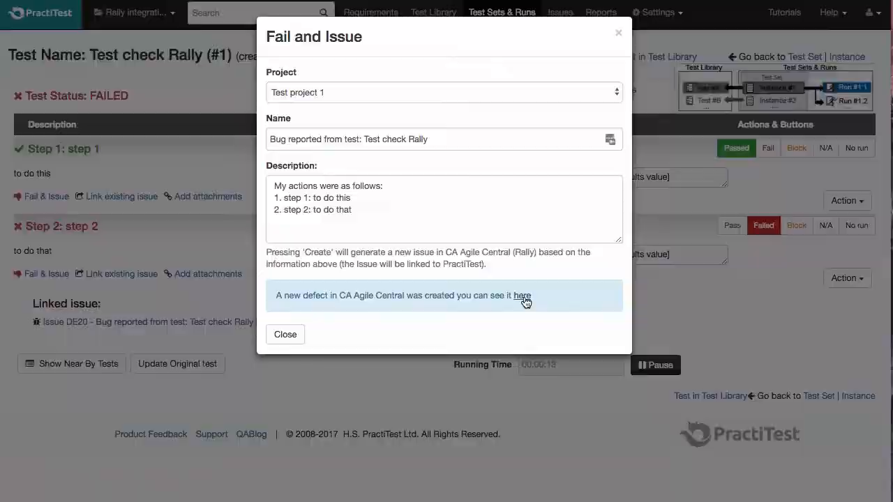
left_click(521, 296)
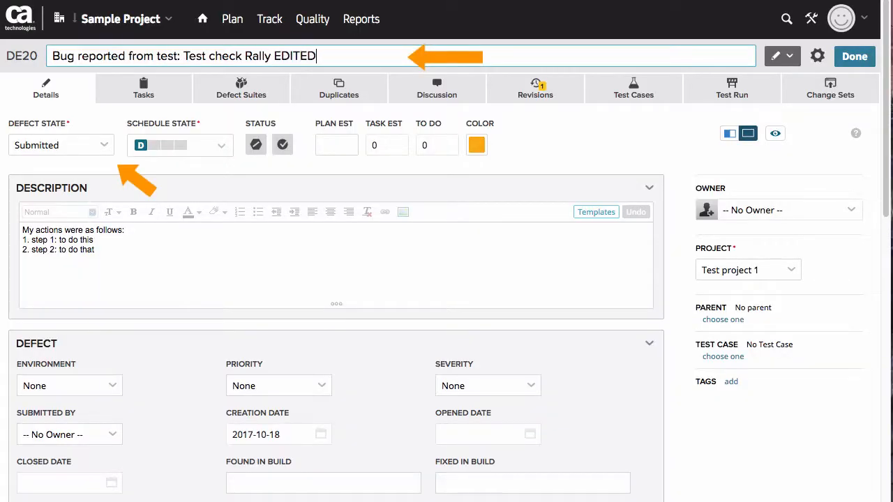
Append 'TITLE' to DE20's name and save the edit with Done
type("TITLE")
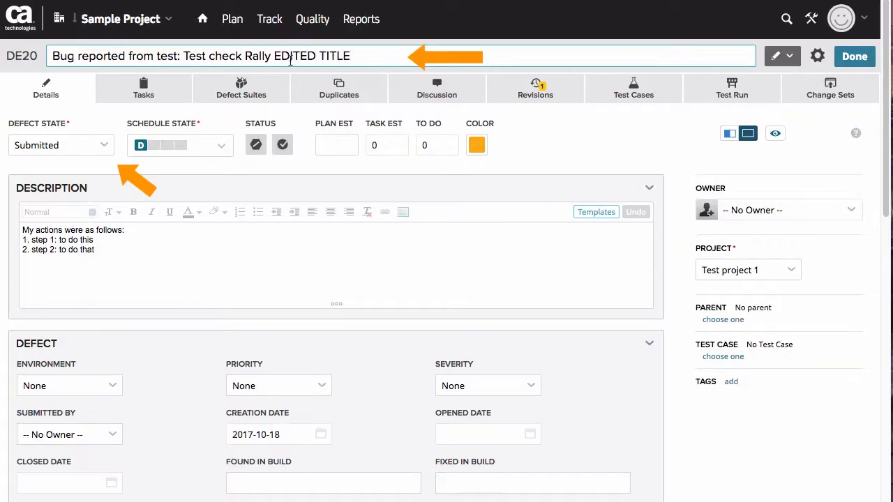
left_click(61, 145)
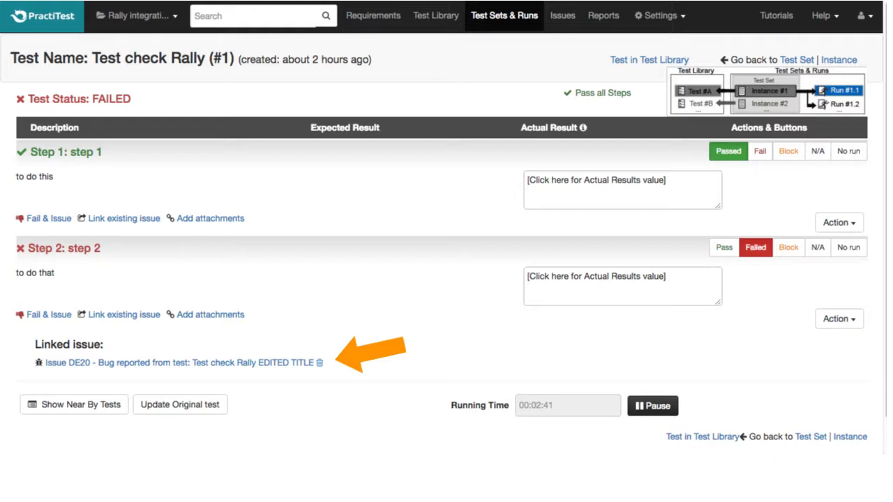
View linked issue DE20 showing its edited title and Fixed status, then the Issues list
left_click(182, 362)
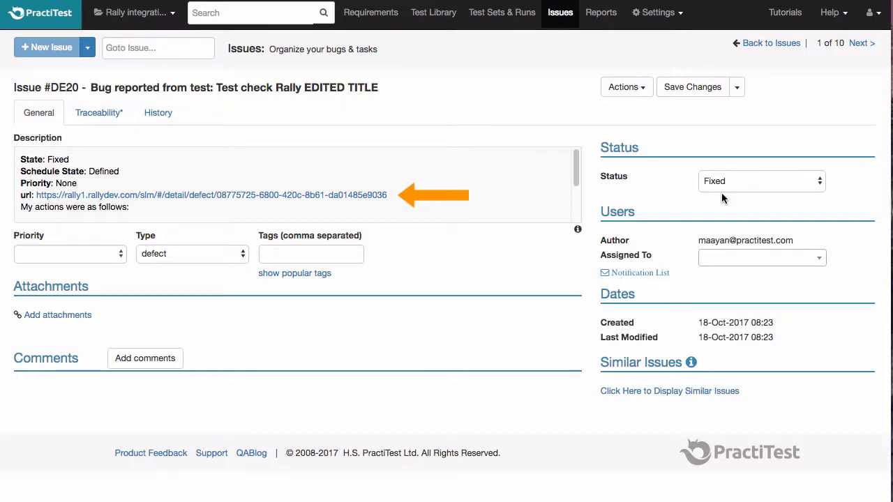
left_click(561, 12)
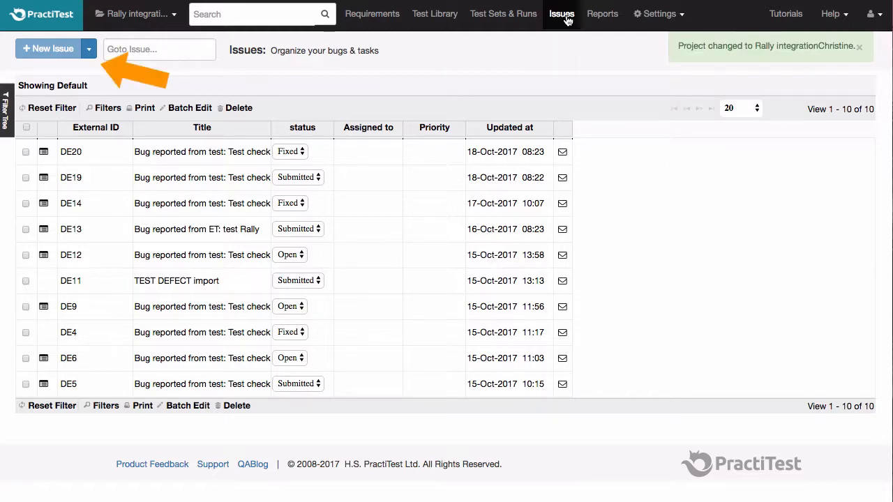
Sync a new issue from Rally using defect id DE21 via the New Issue menu
left_click(88, 49)
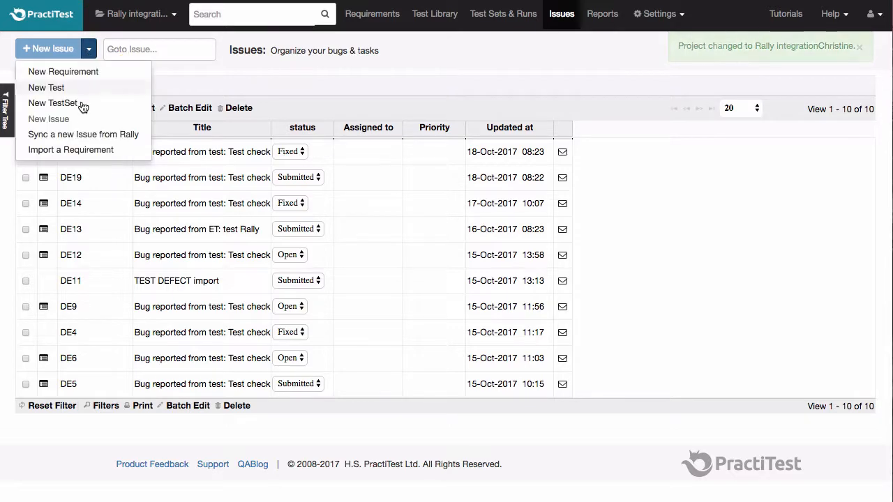
left_click(84, 134)
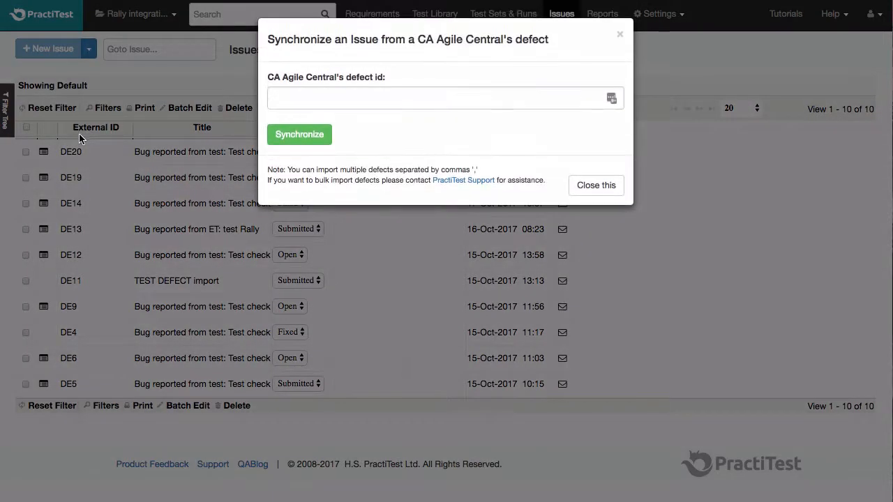
left_click(439, 97)
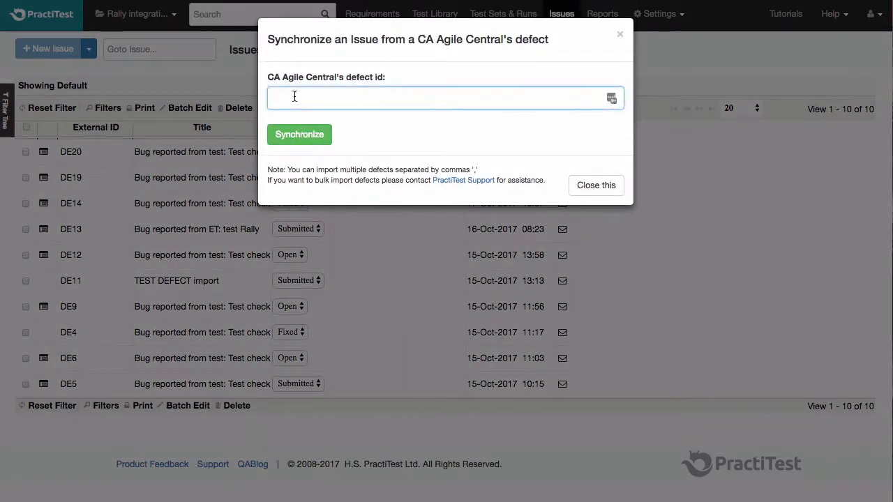
type("DE21")
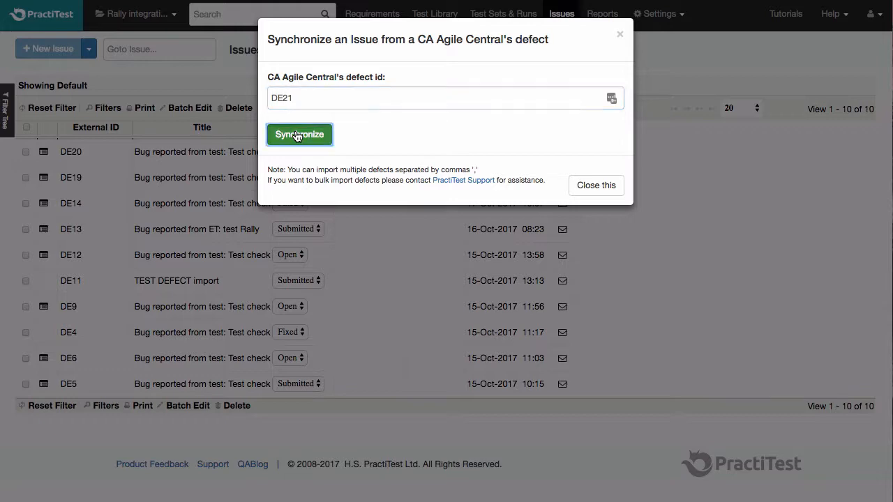
left_click(299, 134)
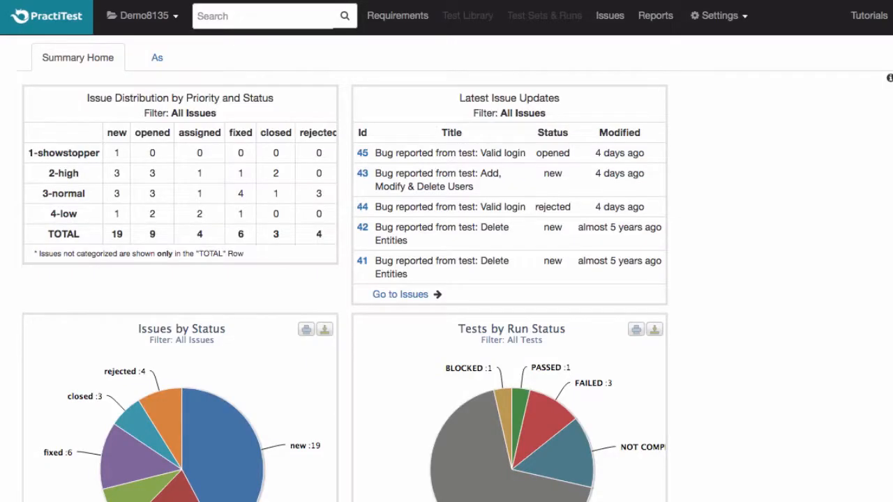
scroll("down", 3)
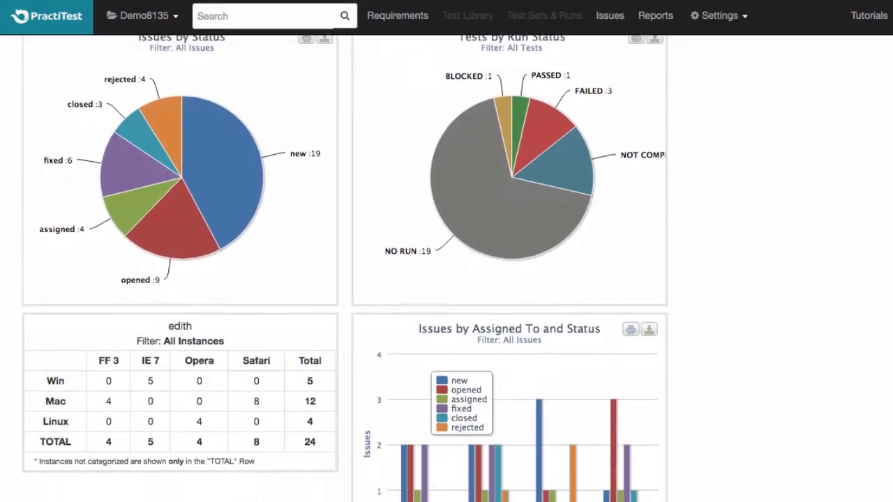